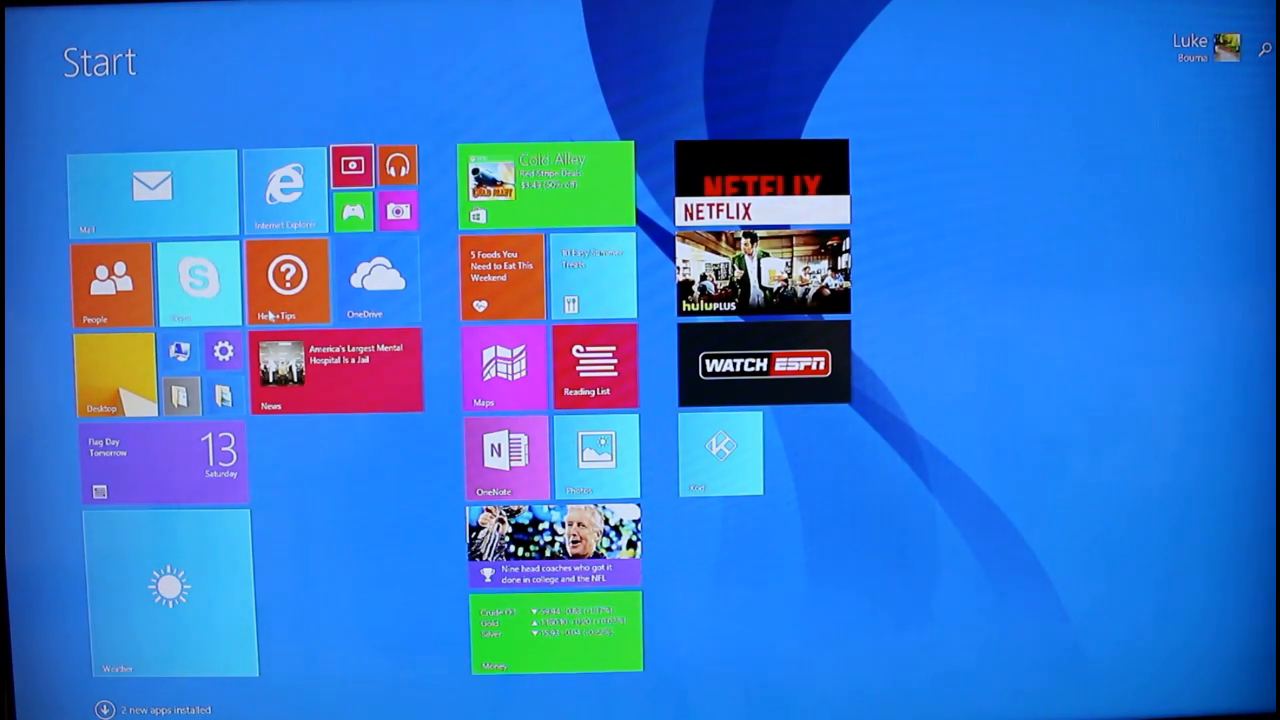
Step: Open Netflix and play the A/V sync test pattern video
left_click(287, 278)
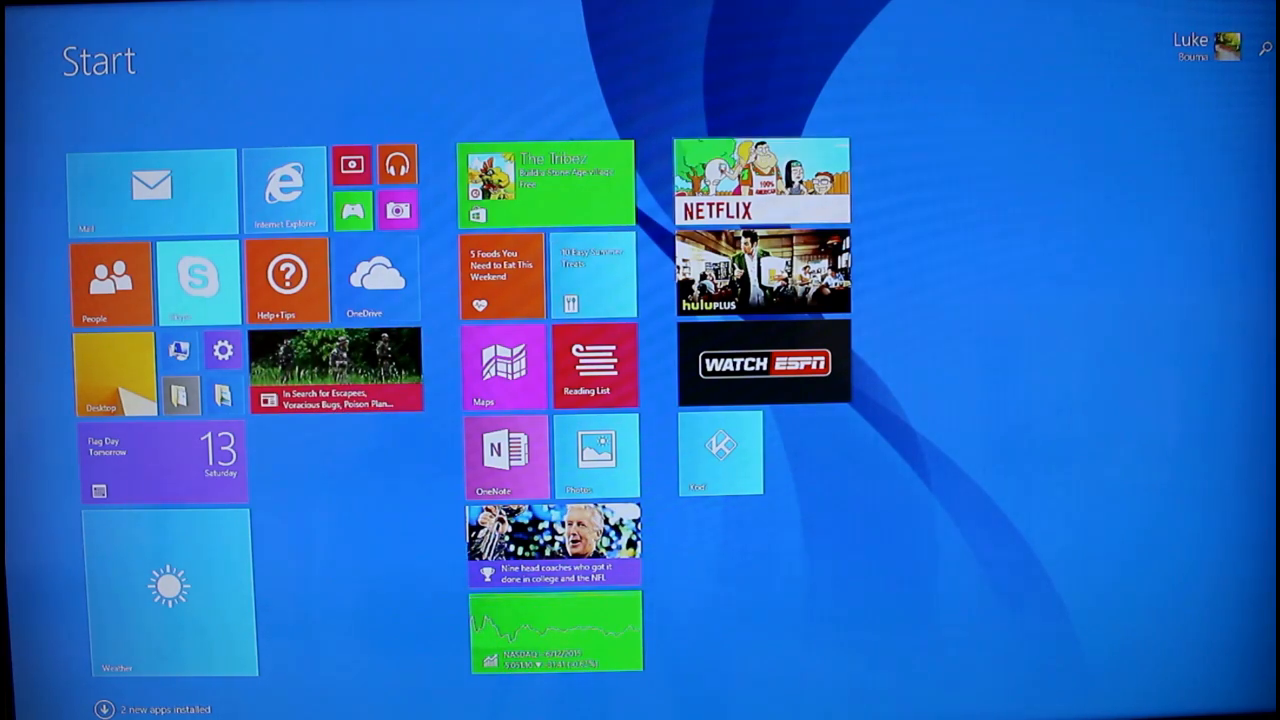
left_click(762, 178)
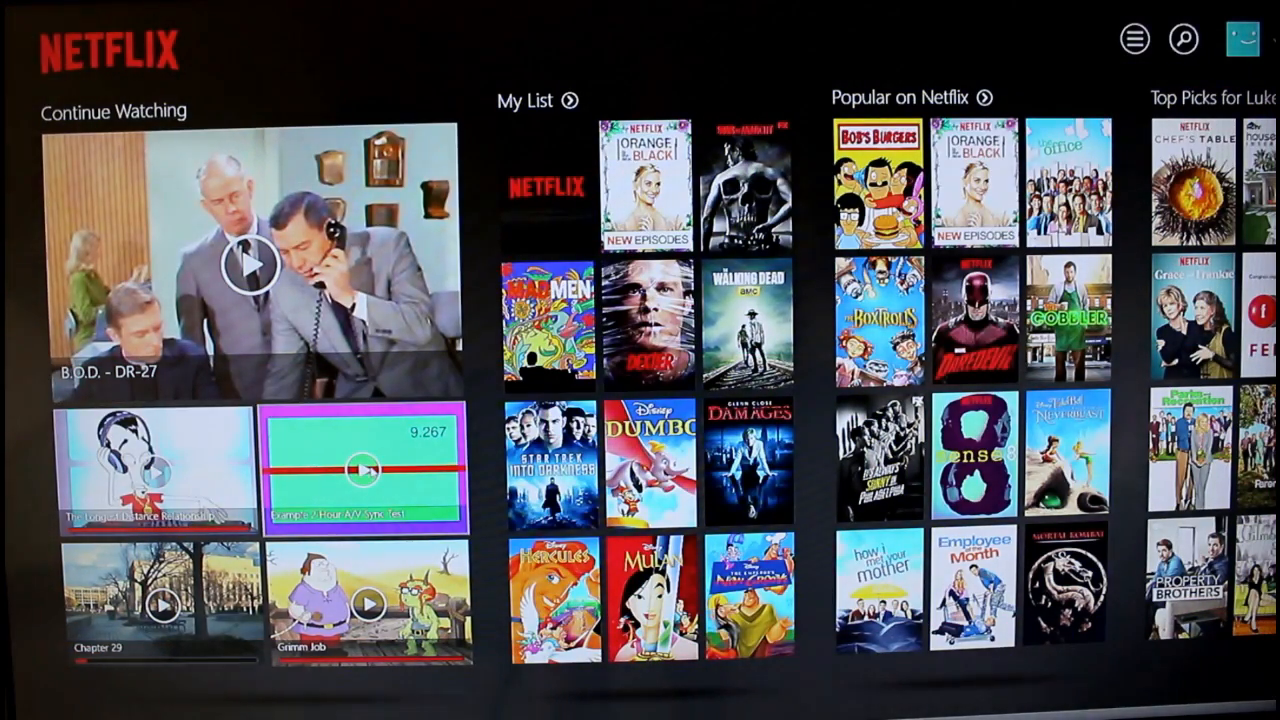
left_click(367, 468)
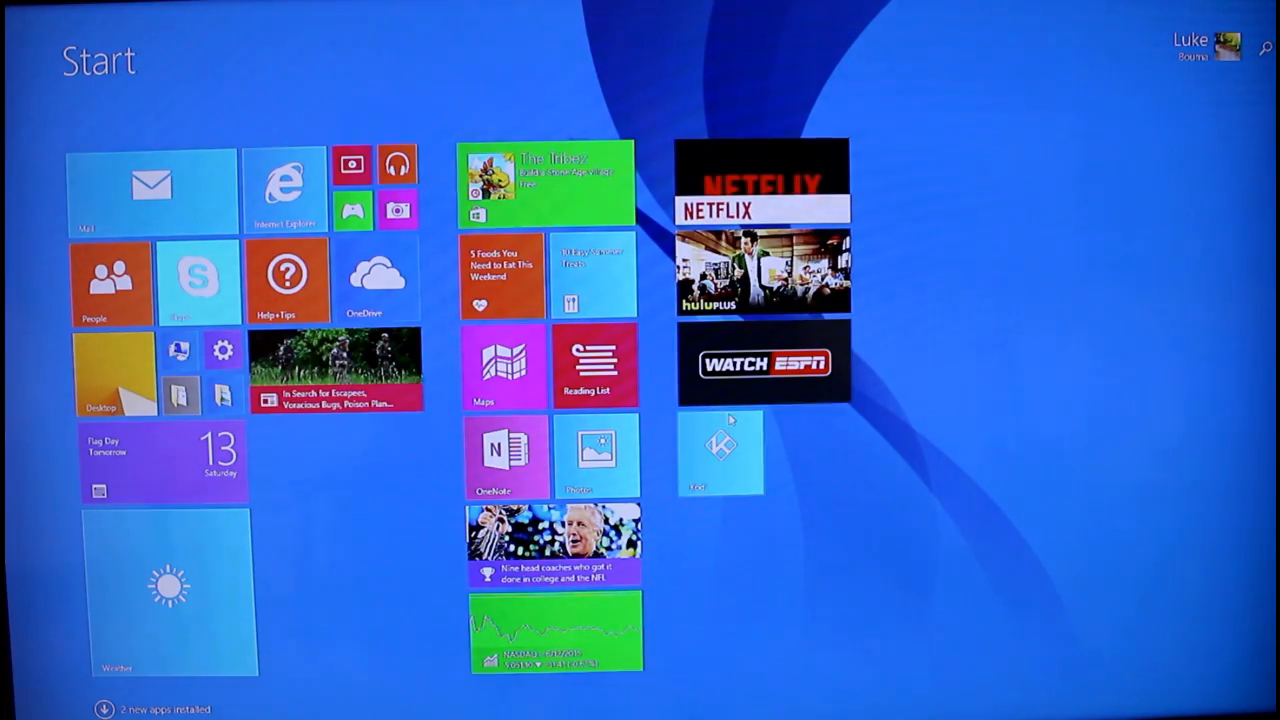
Step: Launch Kodi and open the cinemassacre add-on under Videos > Add-ons
left_click(721, 455)
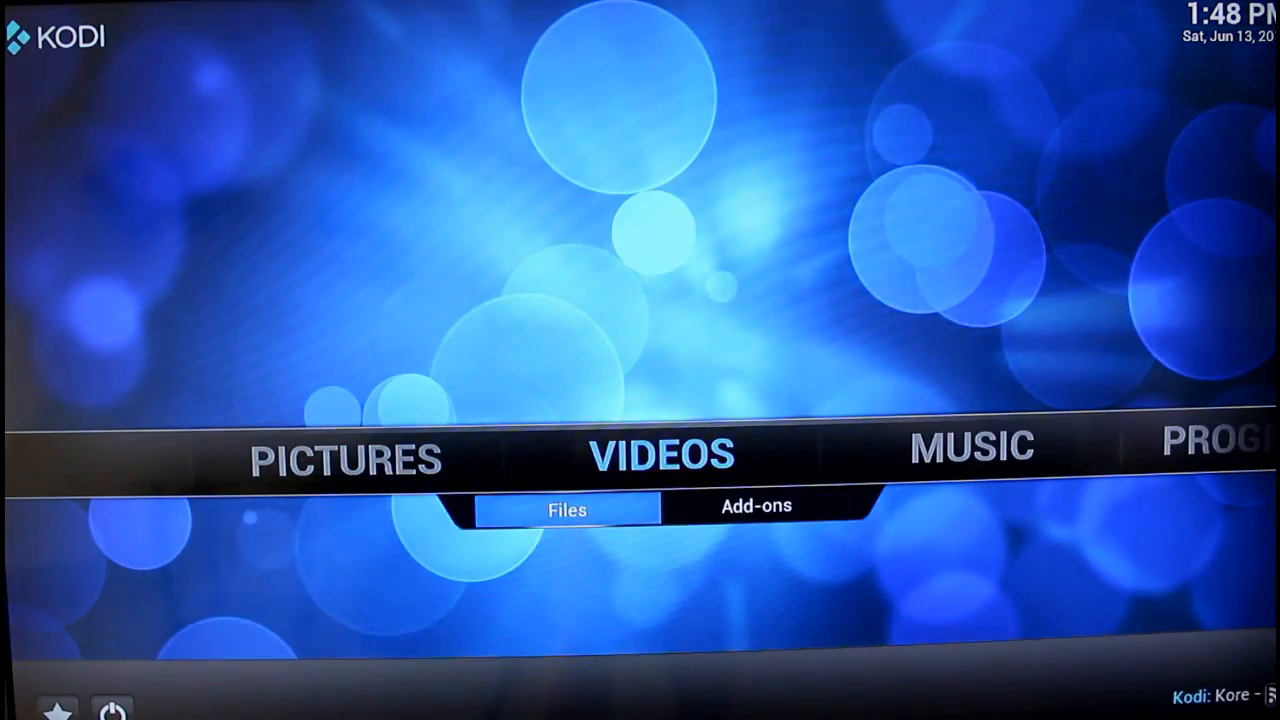
left_click(756, 505)
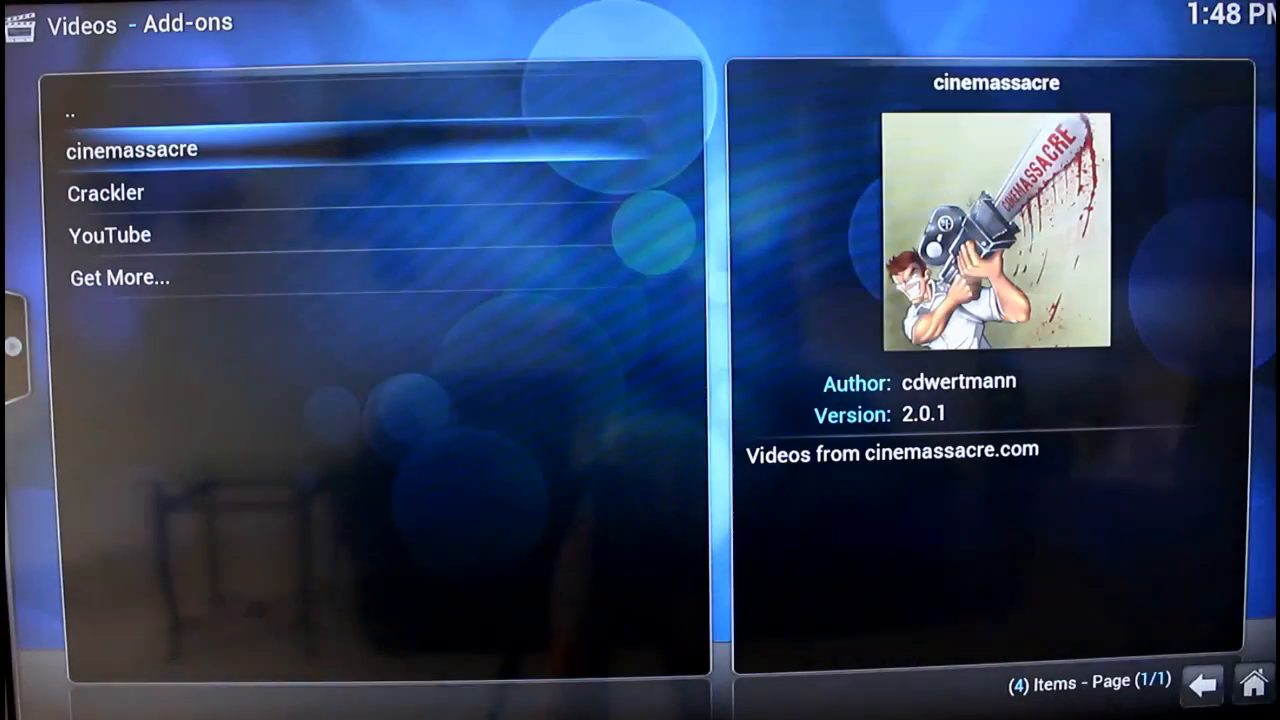
left_click(131, 149)
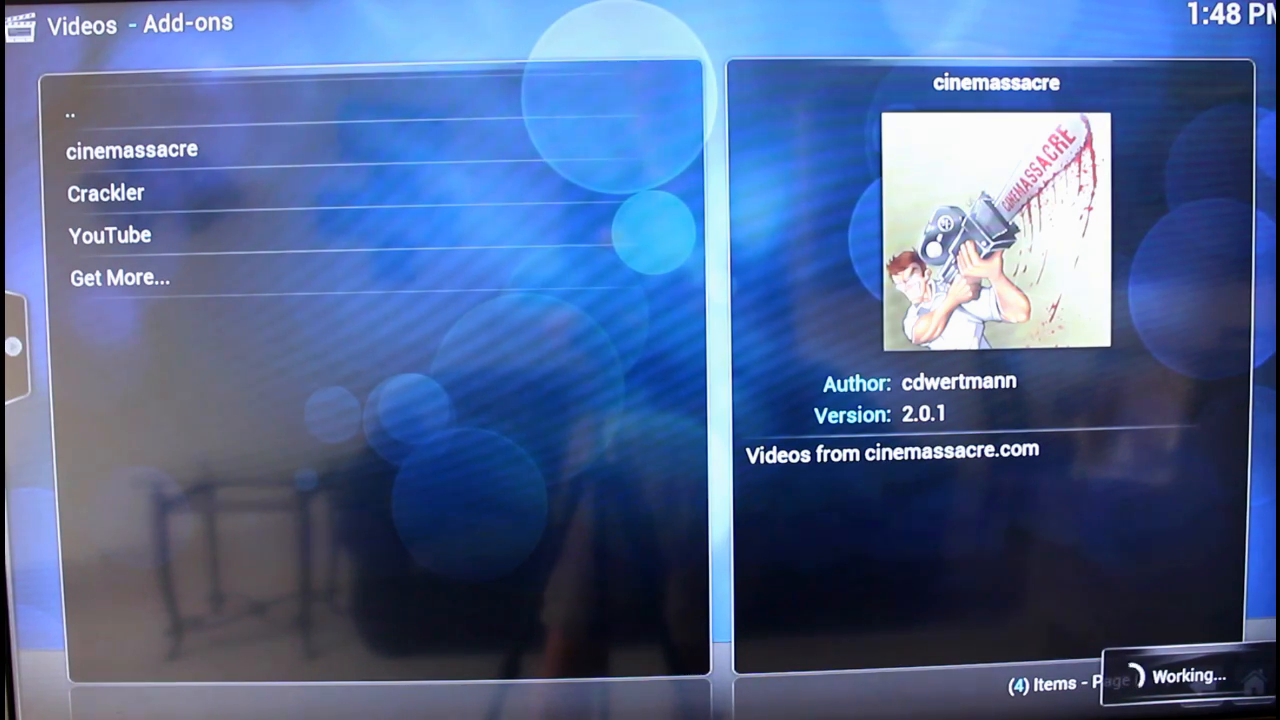
left_click(131, 149)
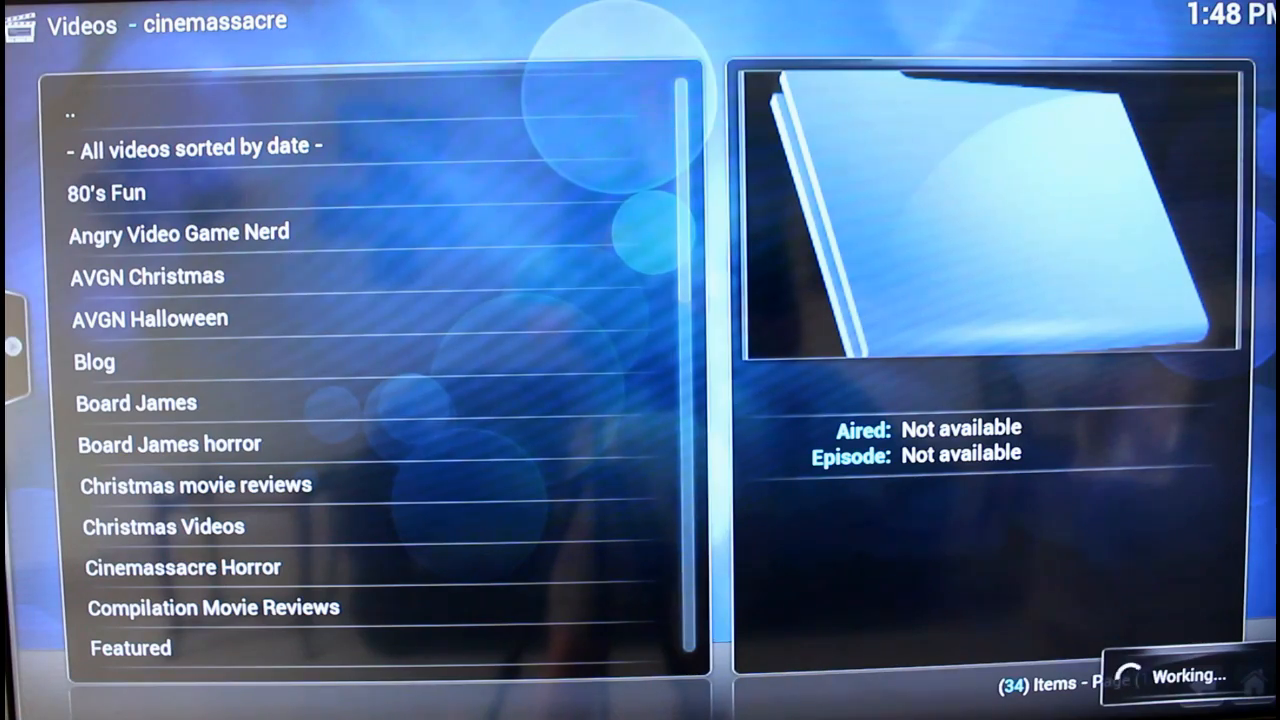
Step: Leave the cinemassacre category list for Kodi's home menu with Videos highlighted
left_click(196, 147)
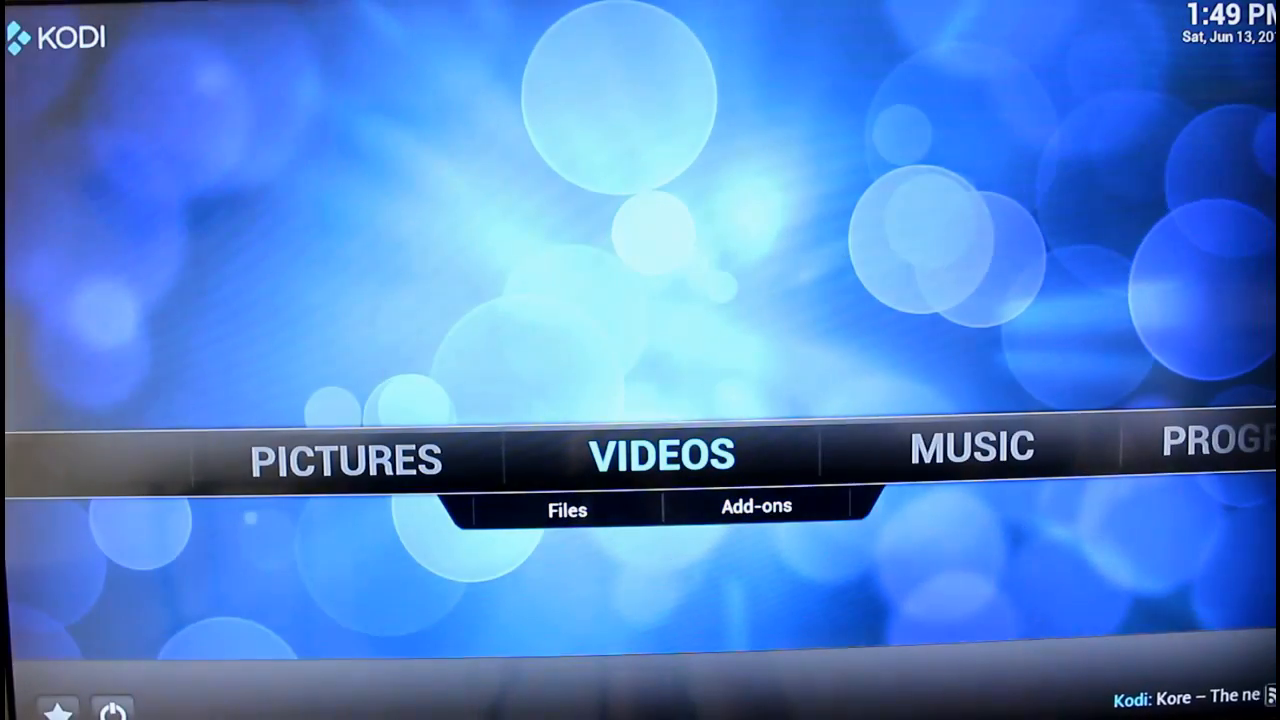
Step: Exit Kodi with the power button and reopen the Netflix tile on Start
left_click(756, 505)
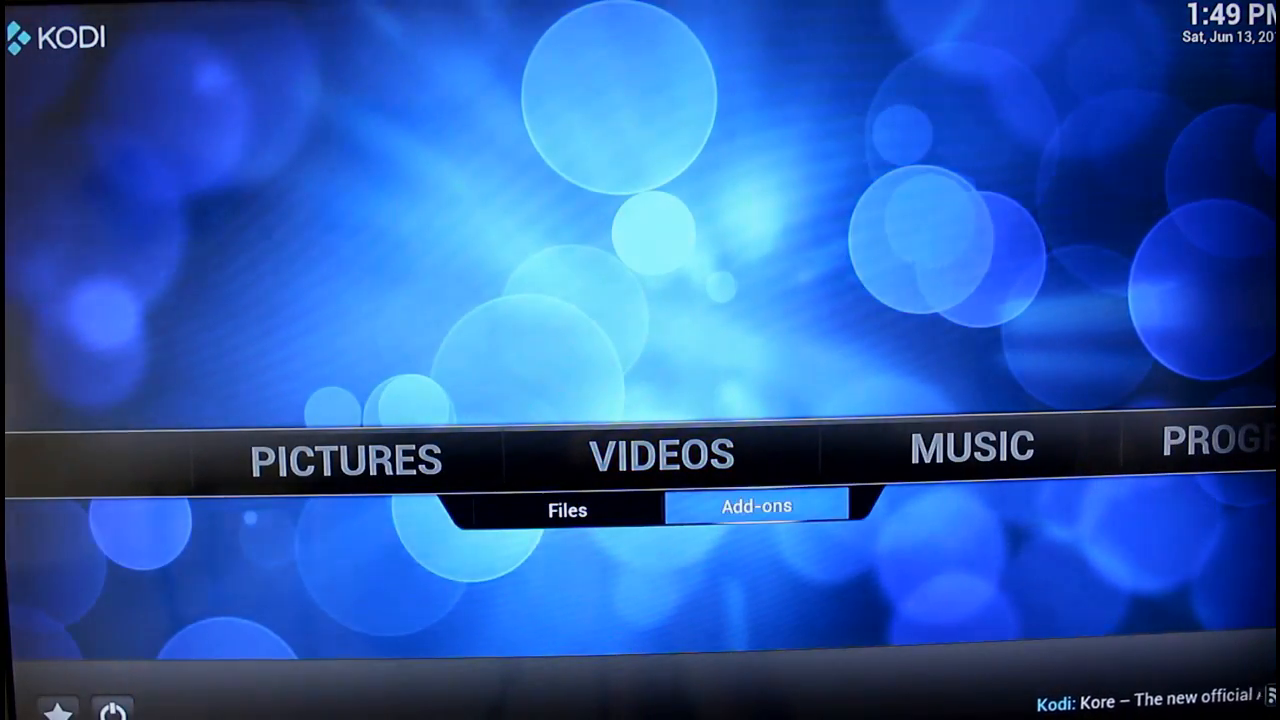
left_click(110, 707)
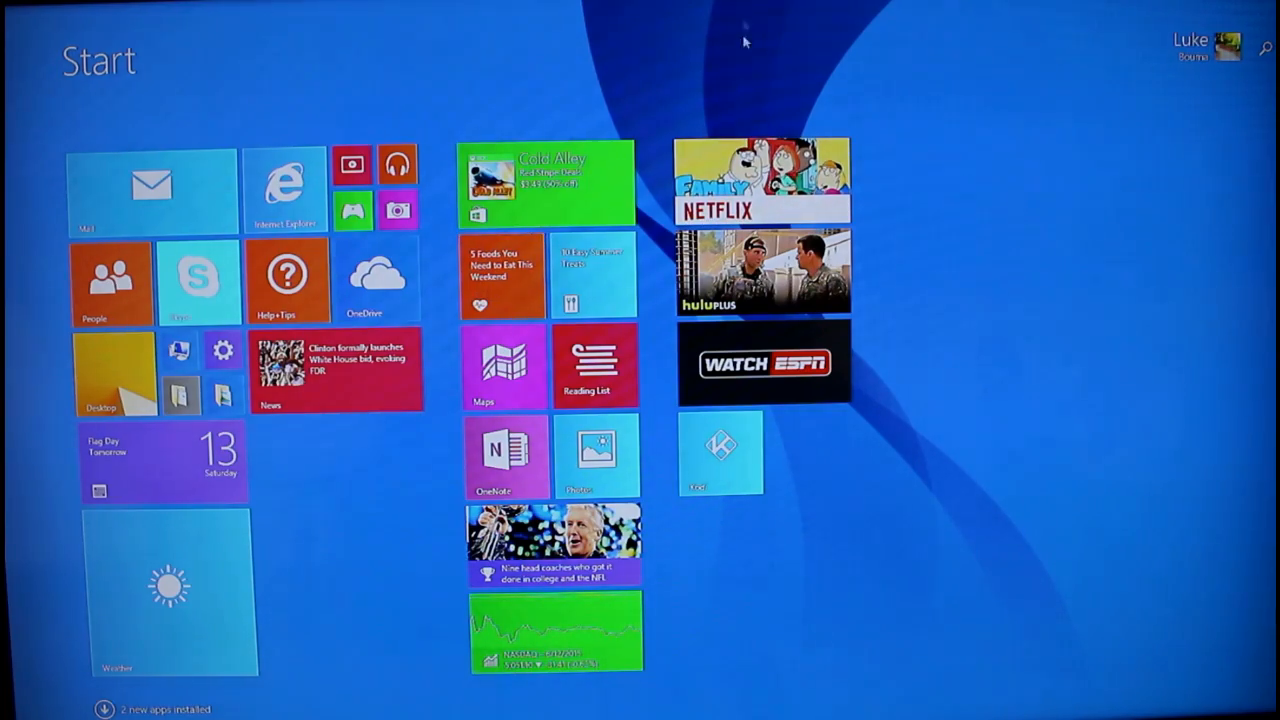
left_click(762, 177)
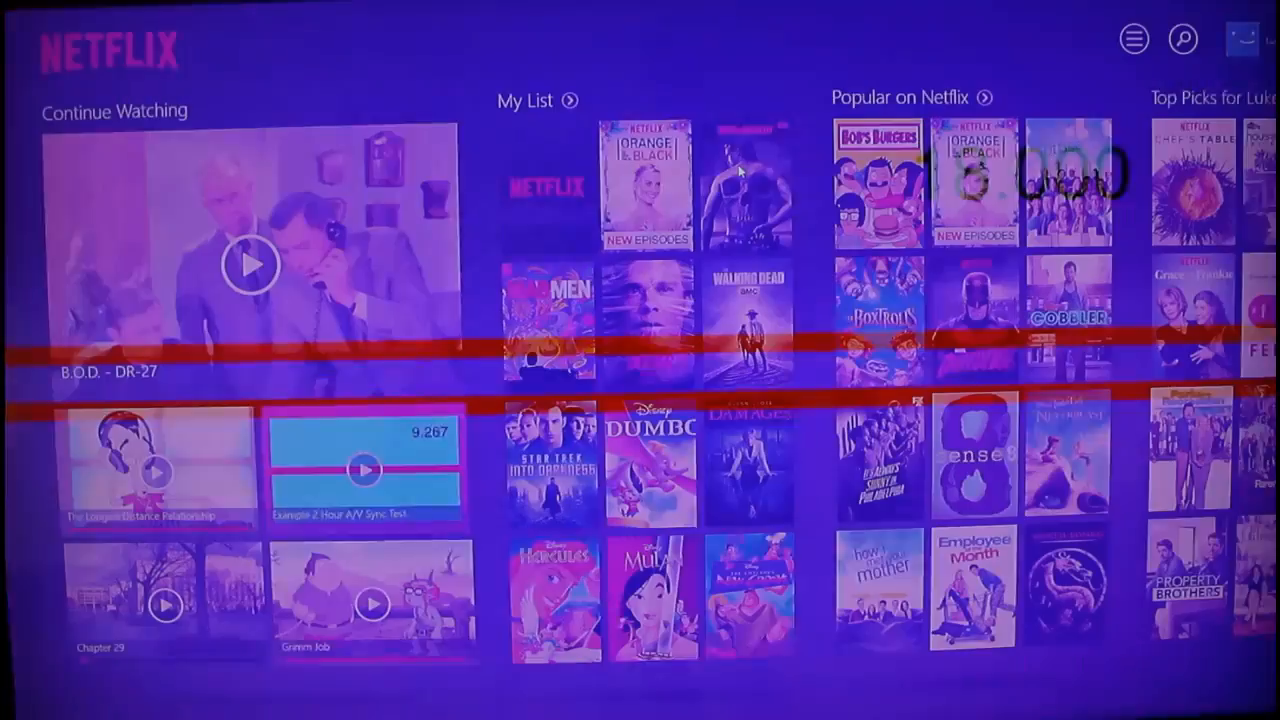